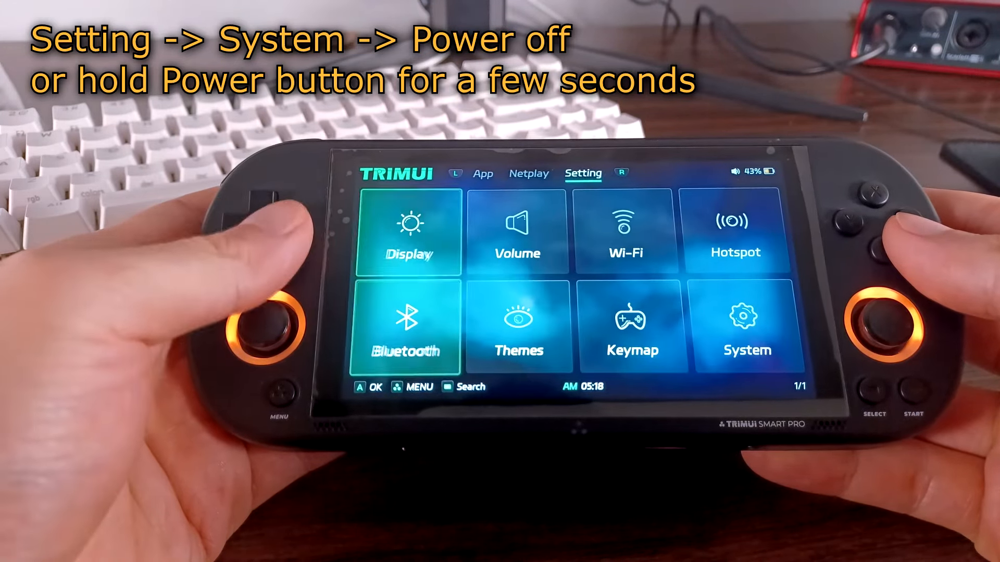
# - Open the System settings section, where Power off appears as the first option
pyautogui.click(748, 331)
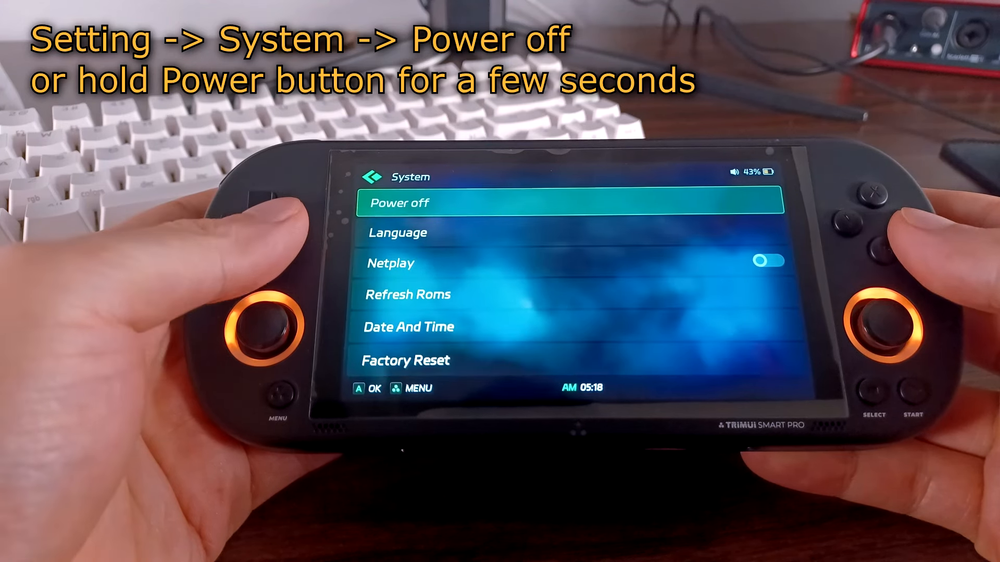